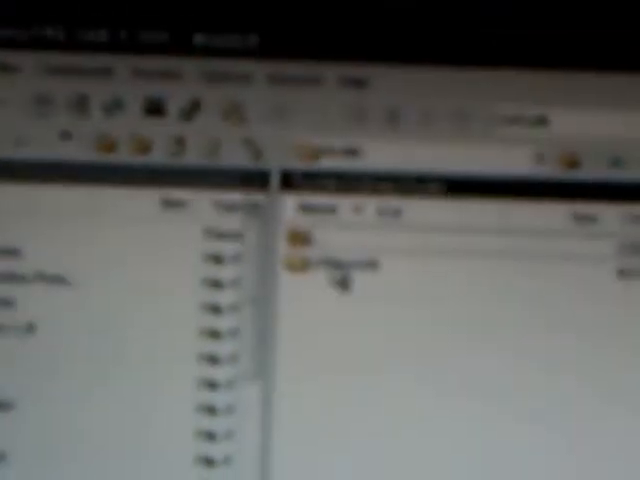
scroll("down", 3)
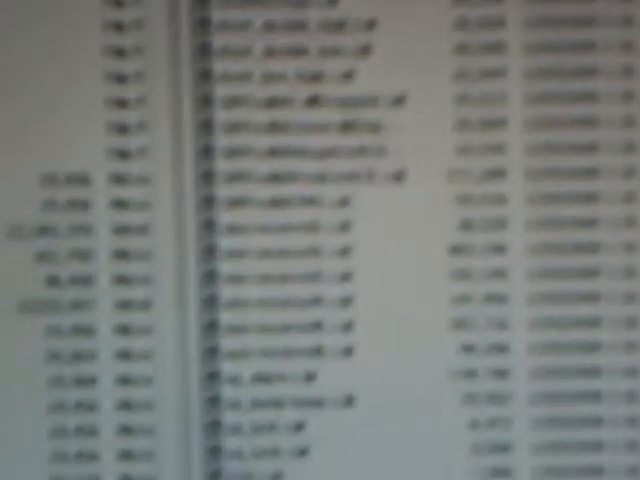